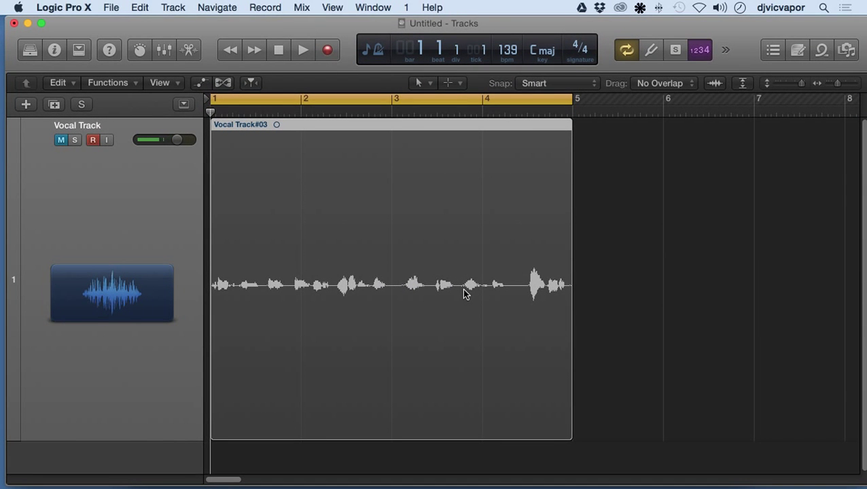
# Enlarge the vocal waveform's displayed height, then return it to normal.
pyautogui.click(60, 140)
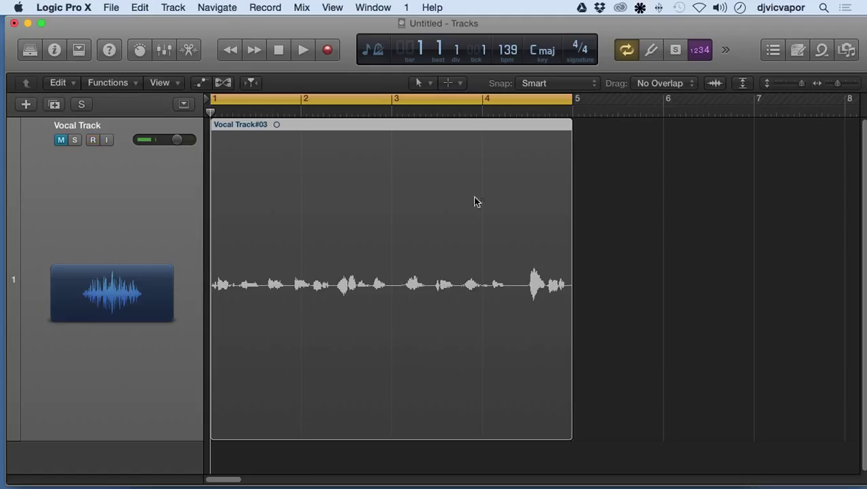
pyautogui.click(93, 140)
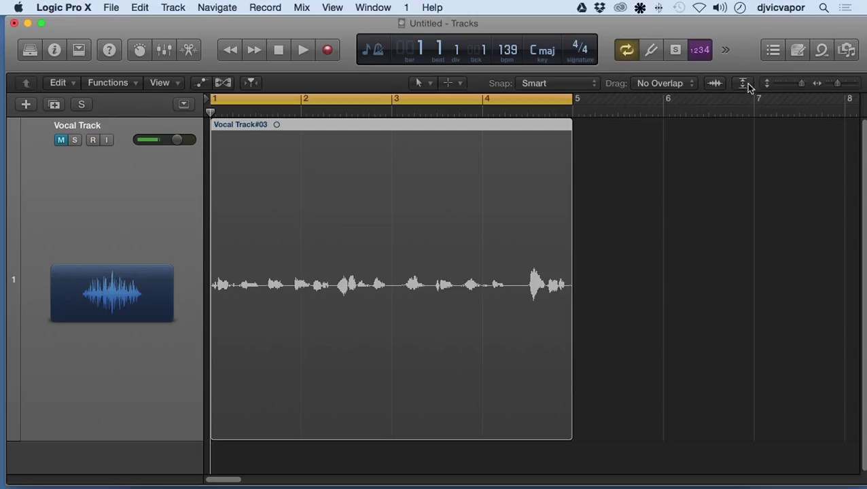
pyautogui.click(92, 140)
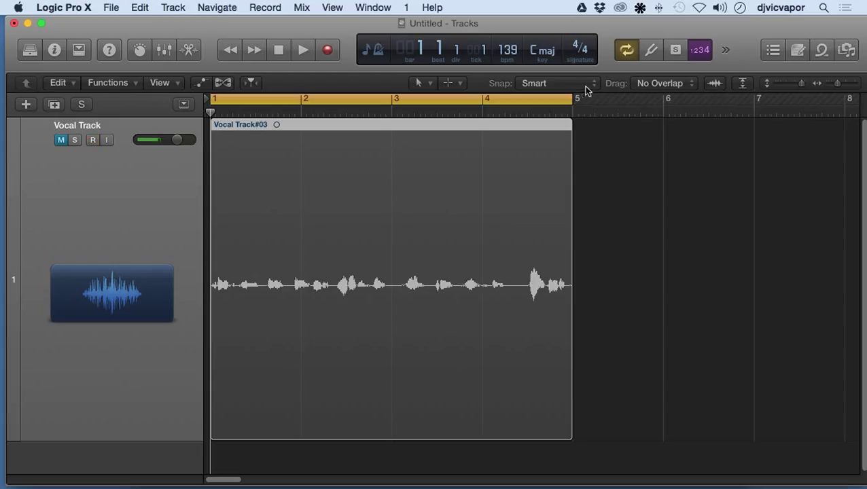
pyautogui.moveTo(664, 90)
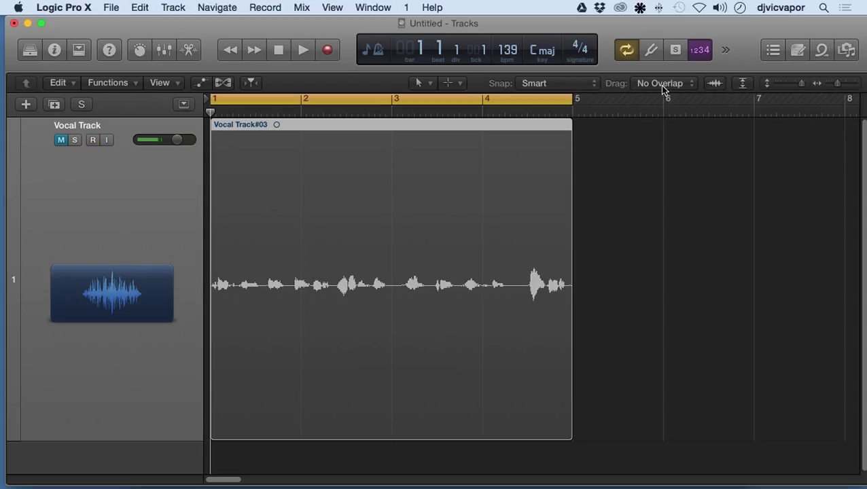
pyautogui.moveTo(706, 91)
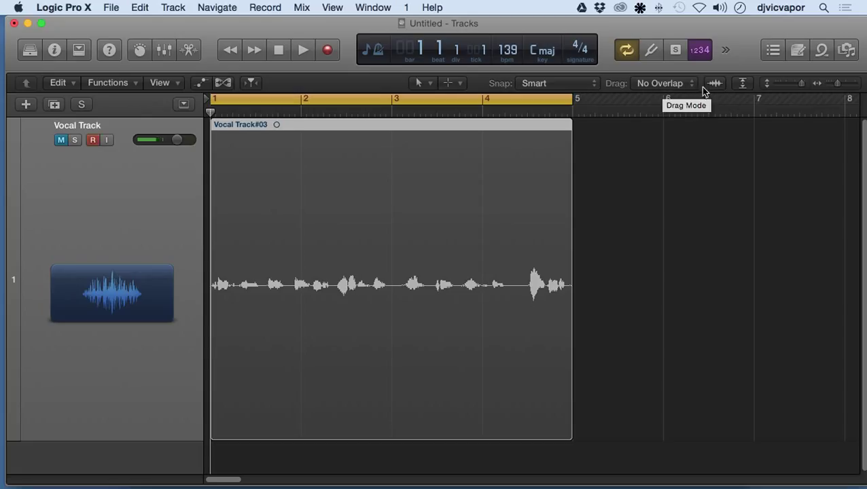
pyautogui.moveTo(715, 83)
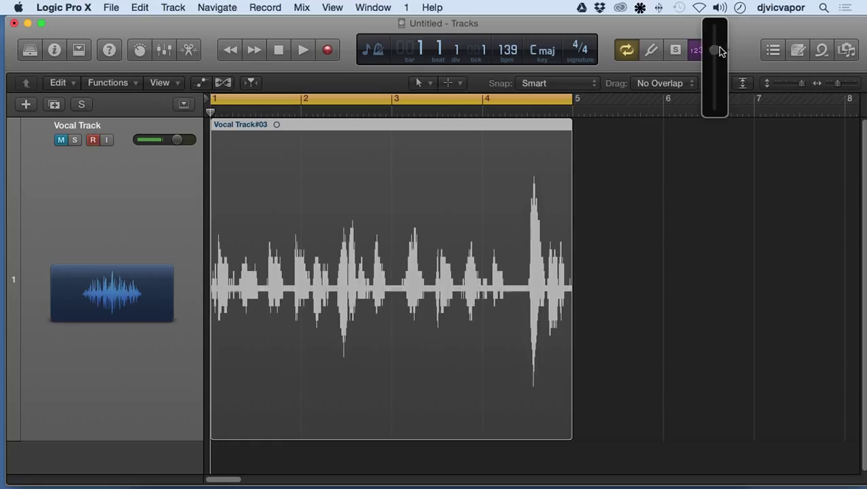
pyautogui.moveTo(714, 51); pyautogui.dragTo(714, 106)
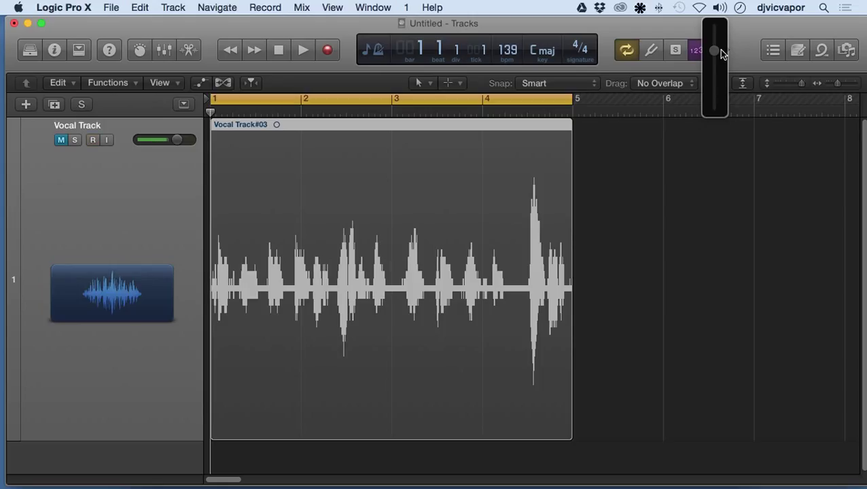
pyautogui.moveTo(713, 53); pyautogui.dragTo(713, 83)
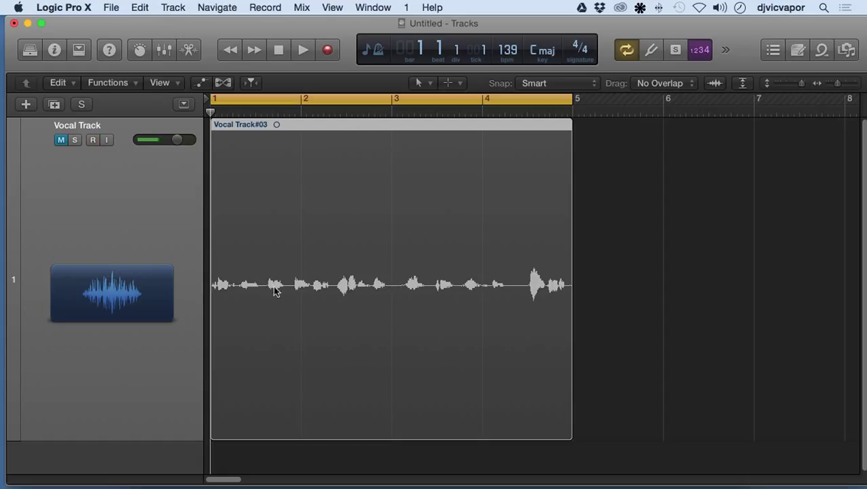
pyautogui.click(93, 140)
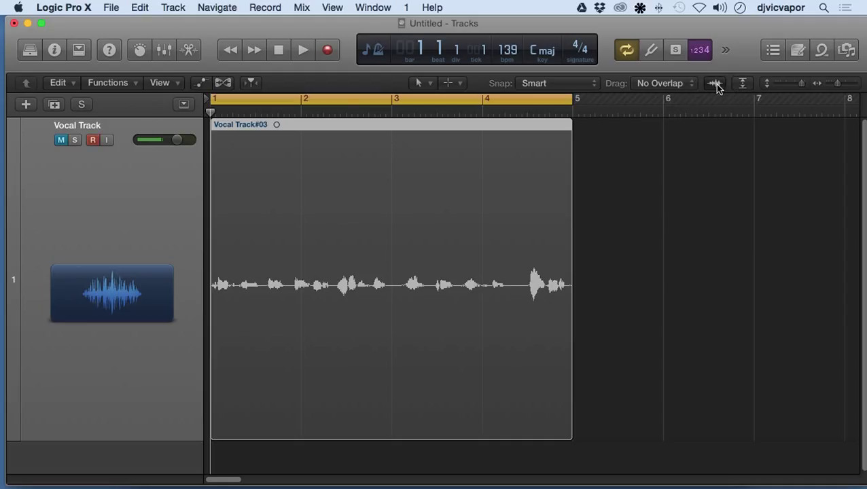
pyautogui.click(714, 83)
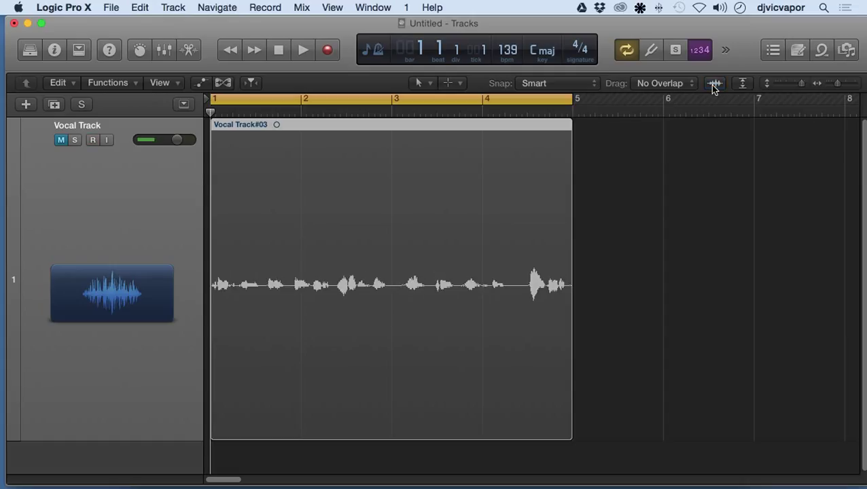
pyautogui.click(93, 140)
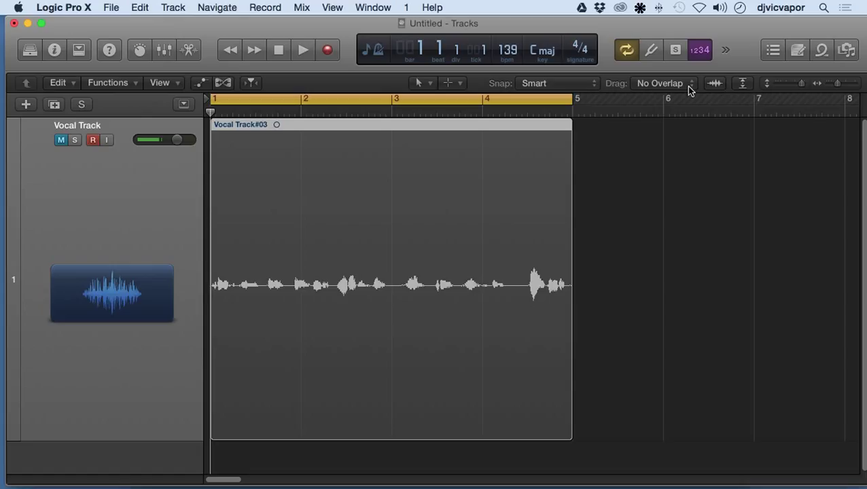
pyautogui.moveTo(690, 89)
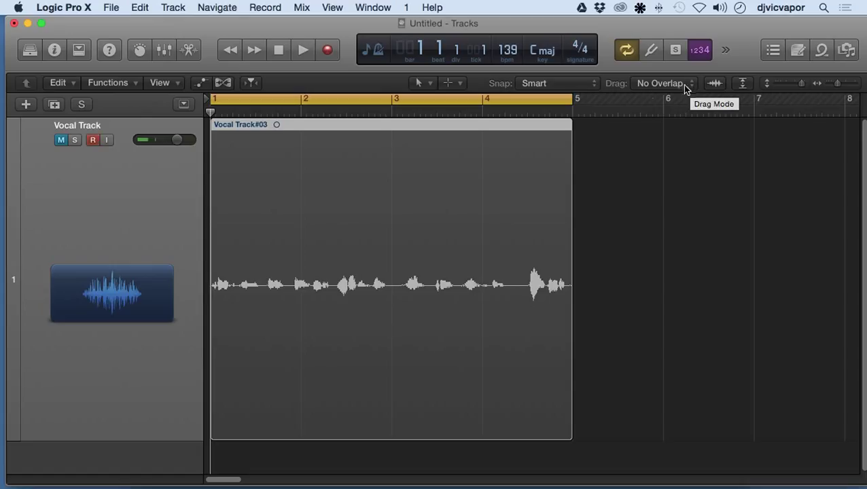
pyautogui.moveTo(592, 87)
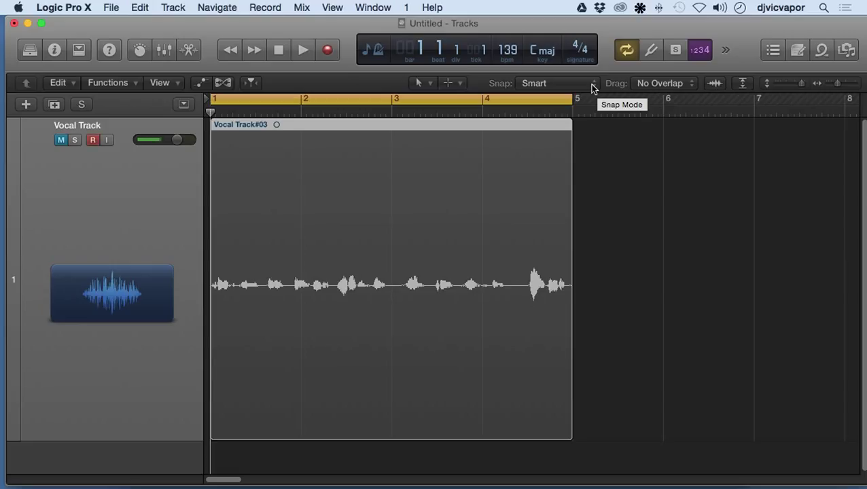
pyautogui.moveTo(661, 89)
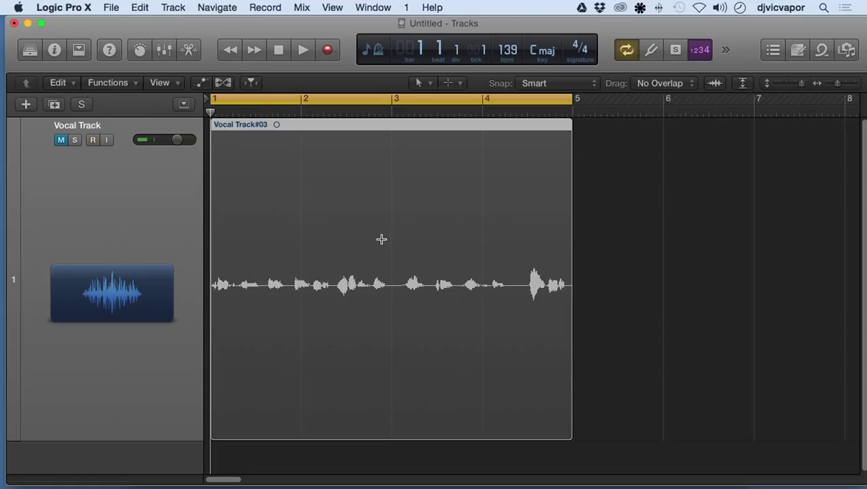
# Split the vocal region with Scissors and move the second piece later, past bar 3.
pyautogui.click(377, 272)
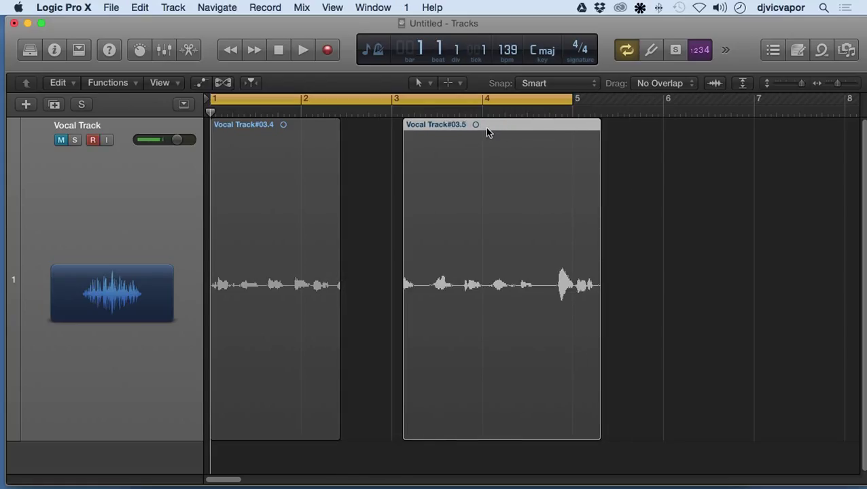
pyautogui.moveTo(488, 136); pyautogui.dragTo(391, 136)
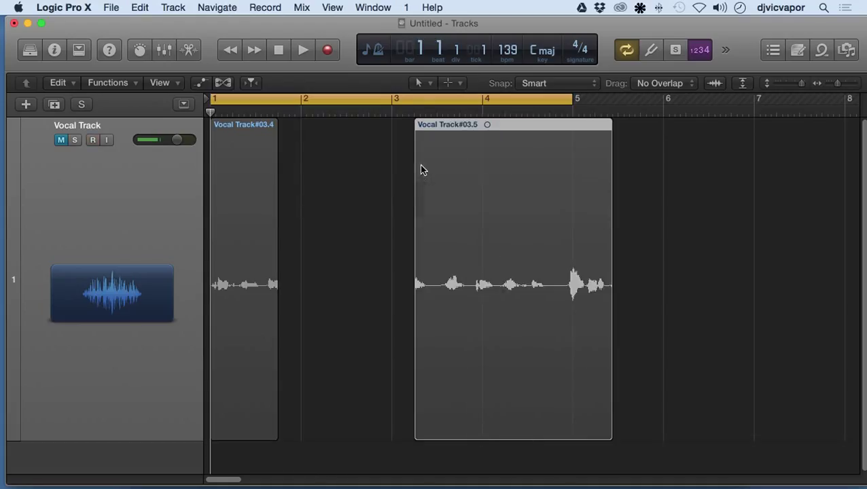
pyautogui.click(93, 140)
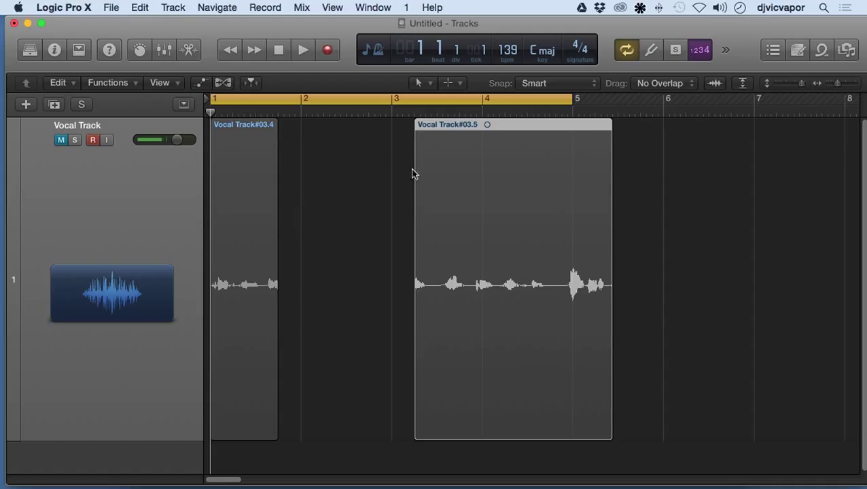
pyautogui.click(663, 83)
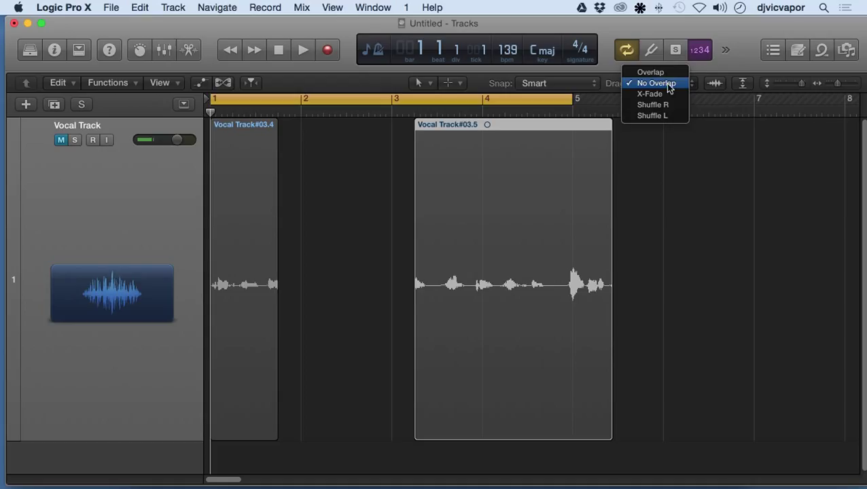
# Set Drag mode to Overlap and move Vocal Track#03.4 to start just after bar 2.
pyautogui.click(650, 72)
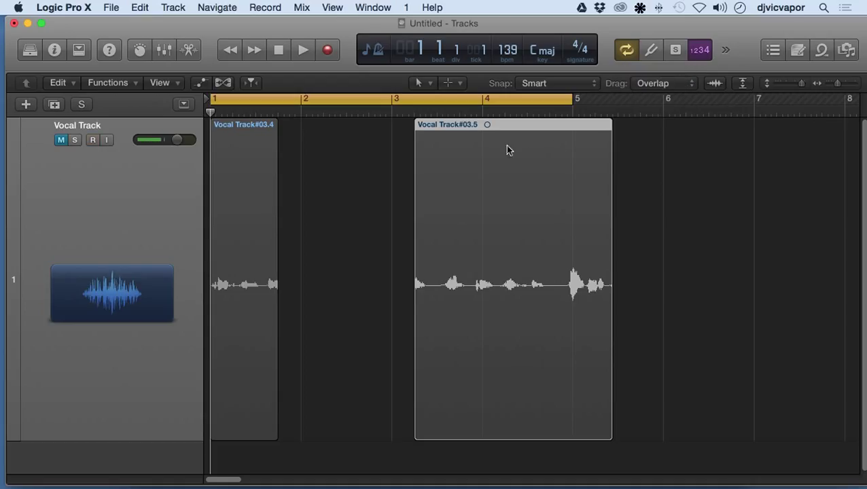
pyautogui.moveTo(243, 136); pyautogui.dragTo(306, 133)
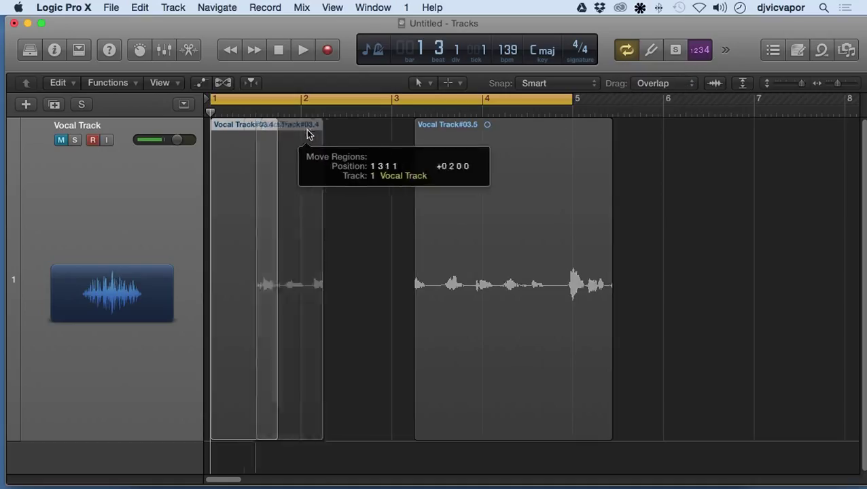
pyautogui.moveTo(309, 132); pyautogui.dragTo(449, 133)
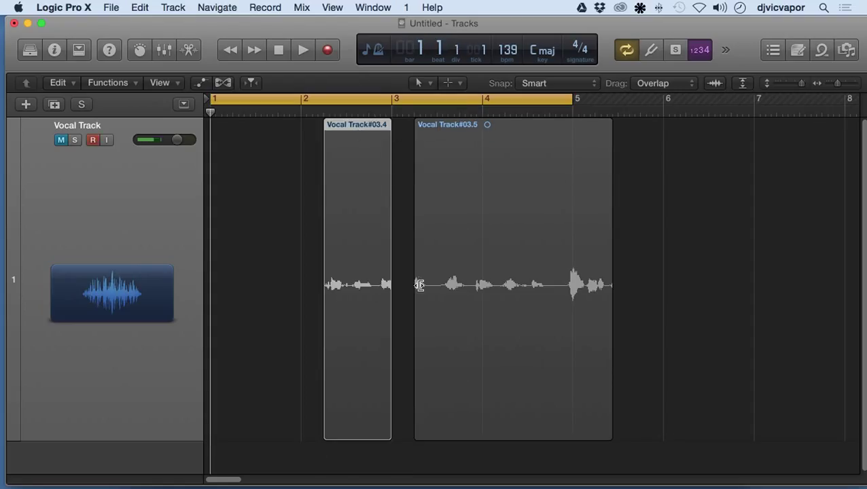
# Set Drag mode to X-Fade and overlap the vocal pieces near bar 3 to crossfade.
pyautogui.click(662, 82)
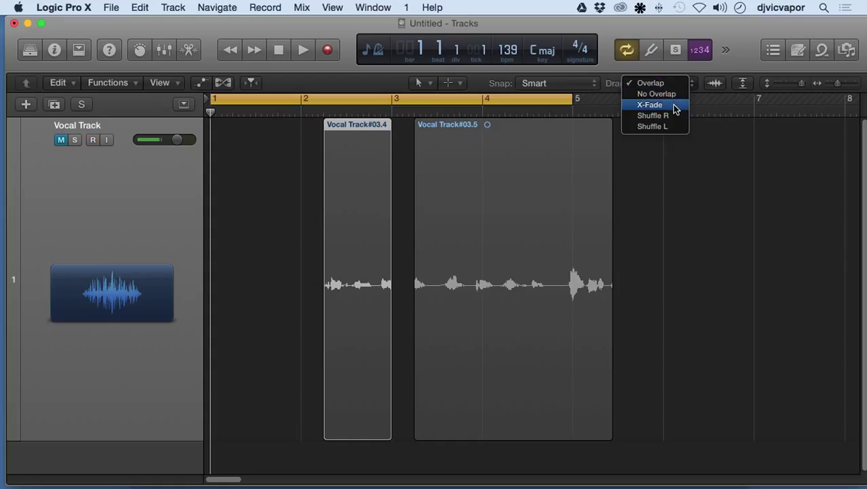
pyautogui.click(650, 105)
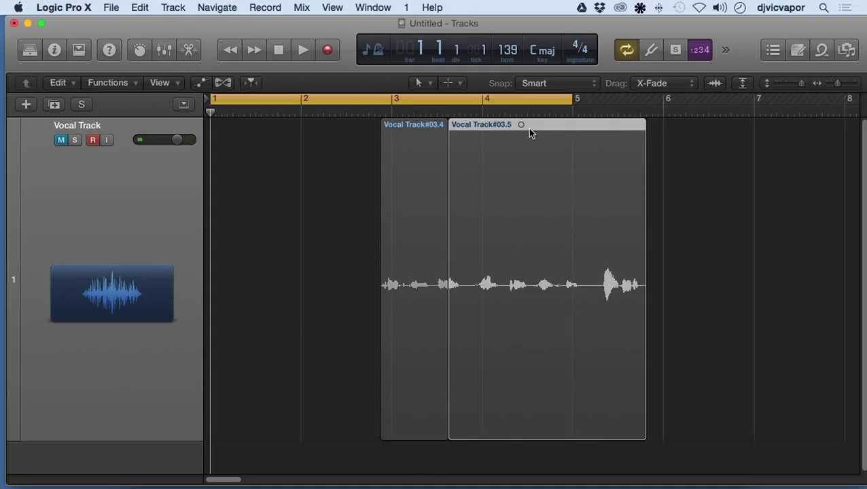
pyautogui.moveTo(530, 133); pyautogui.dragTo(442, 133)
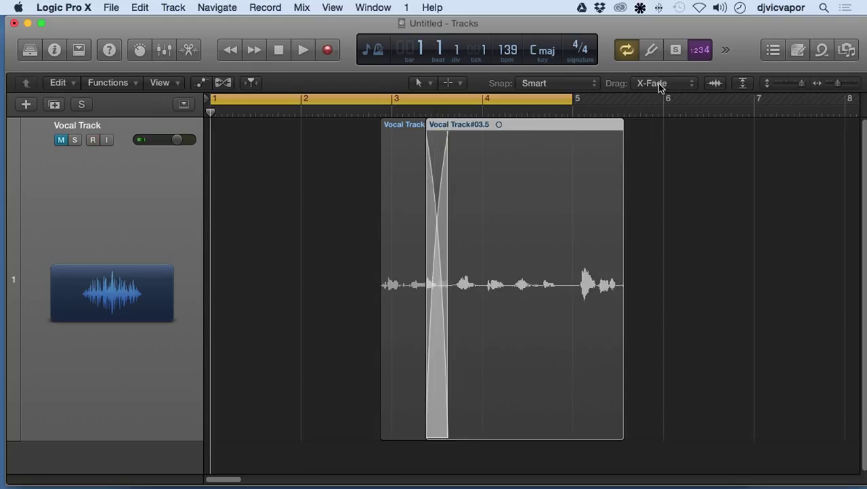
pyautogui.click(663, 83)
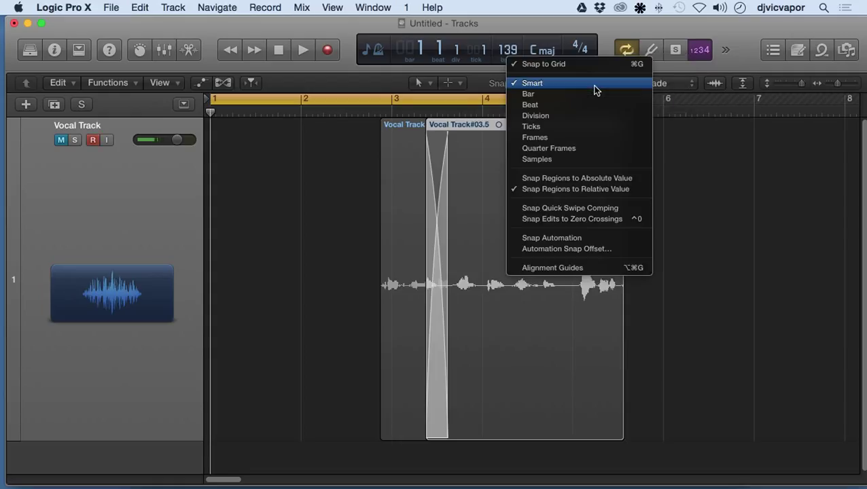
pyautogui.click(533, 83)
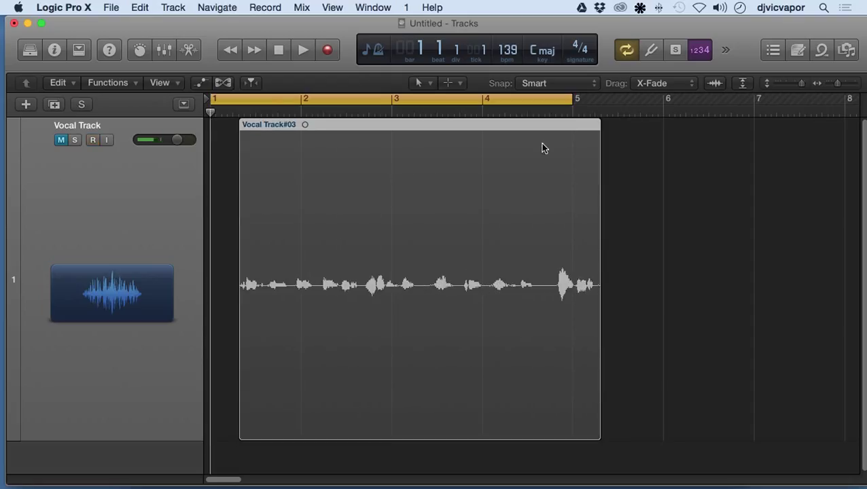
pyautogui.click(556, 83)
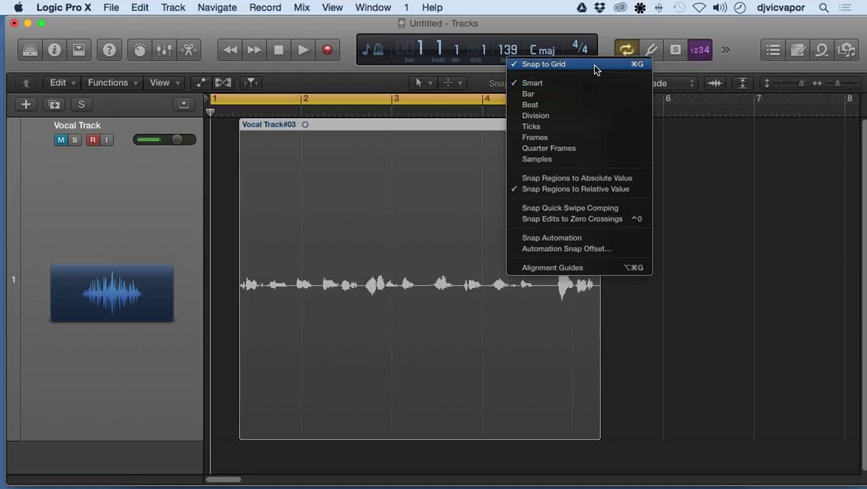
pyautogui.moveTo(590, 83)
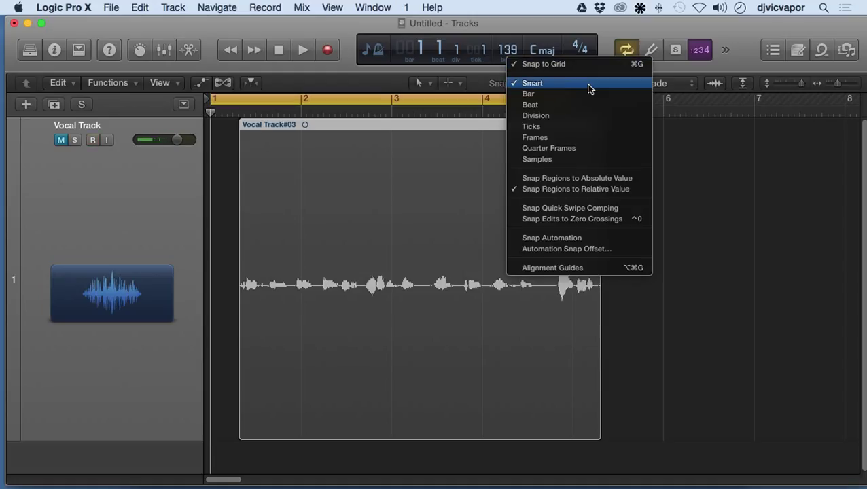
pyautogui.moveTo(588, 115)
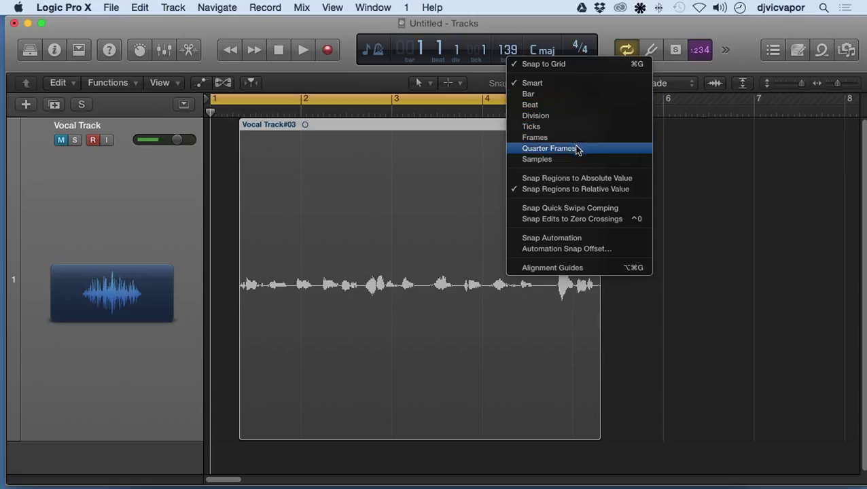
pyautogui.moveTo(586, 181)
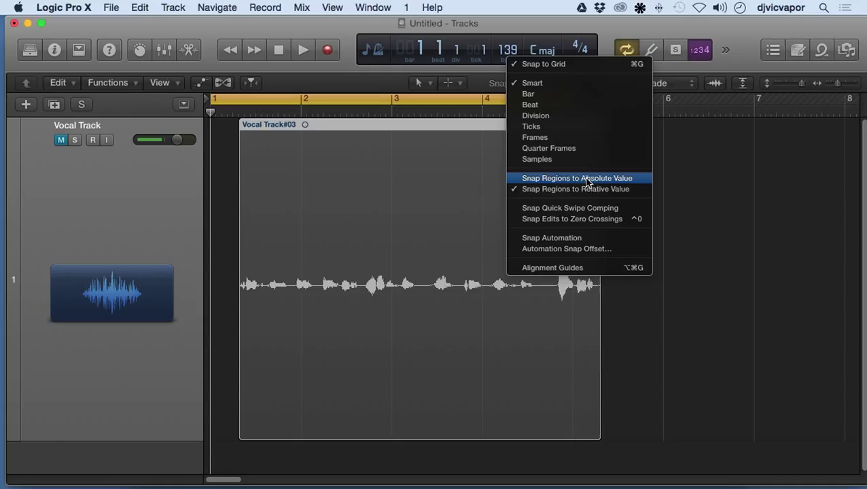
pyautogui.moveTo(588, 189)
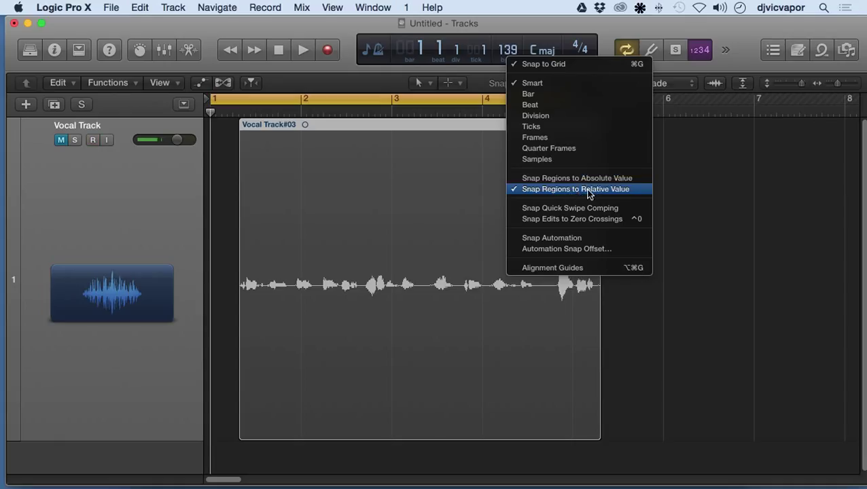
pyautogui.moveTo(573, 219)
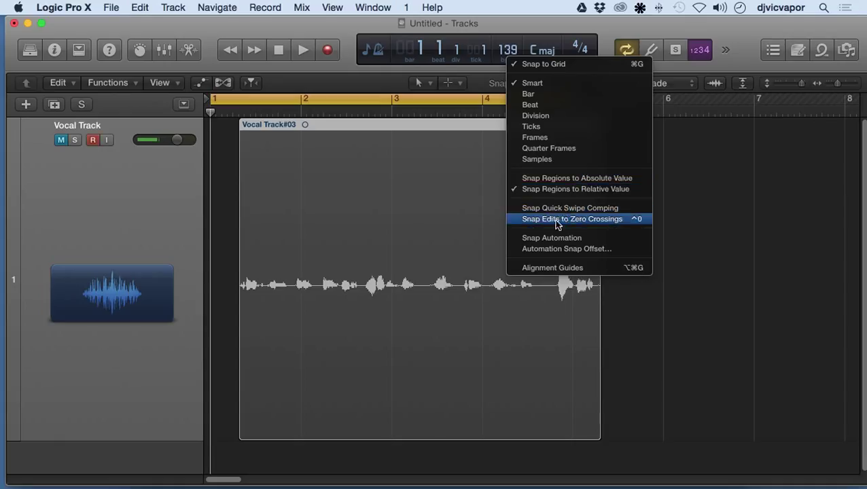
pyautogui.click(572, 219)
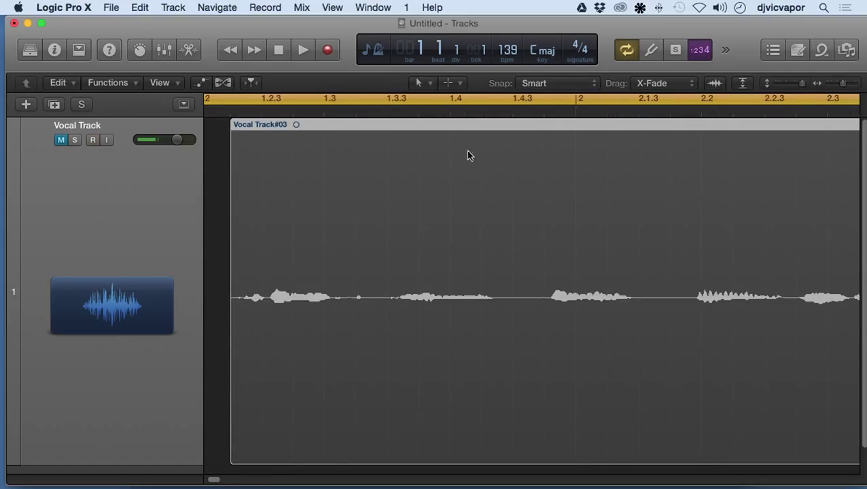
# Drag the Vocal Track region left so it begins exactly at bar 1.
pyautogui.moveTo(469, 156); pyautogui.dragTo(241, 124)
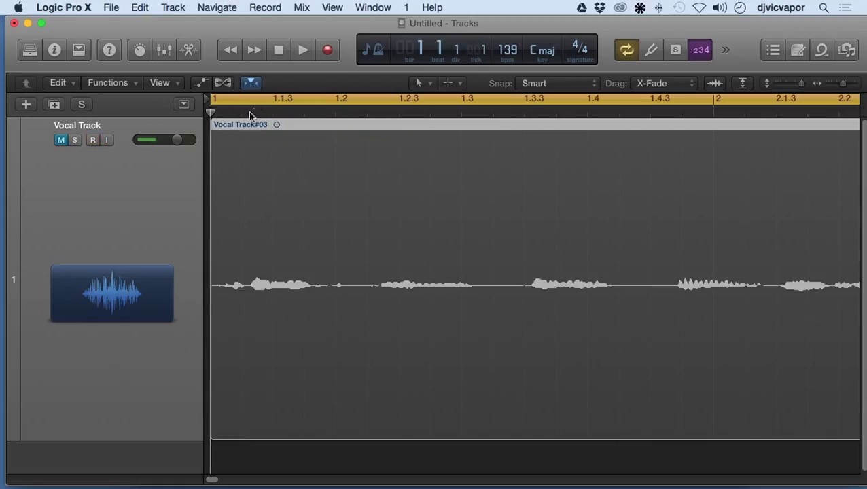
pyautogui.moveTo(272, 115)
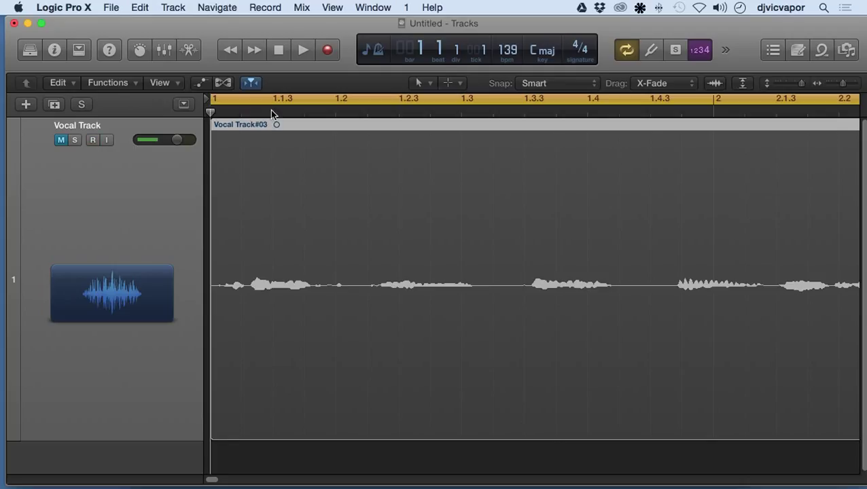
# Select the vocal region and drag it right to start around beat 1.2.
pyautogui.click(93, 140)
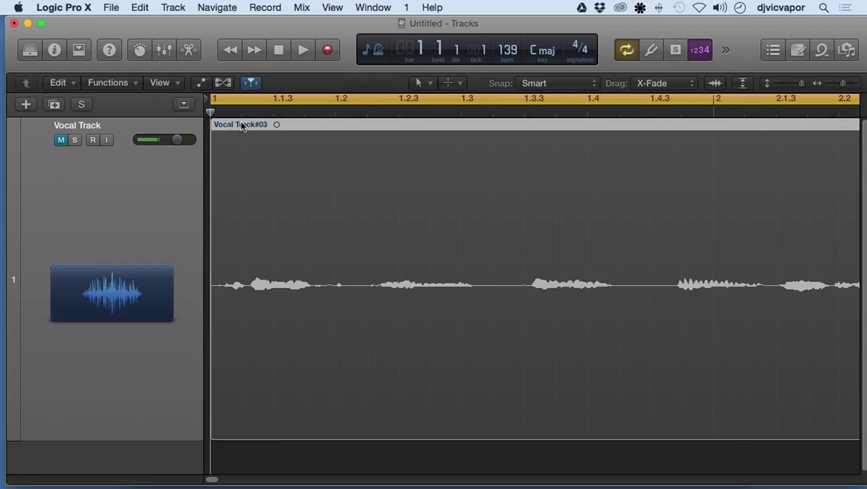
pyautogui.click(556, 83)
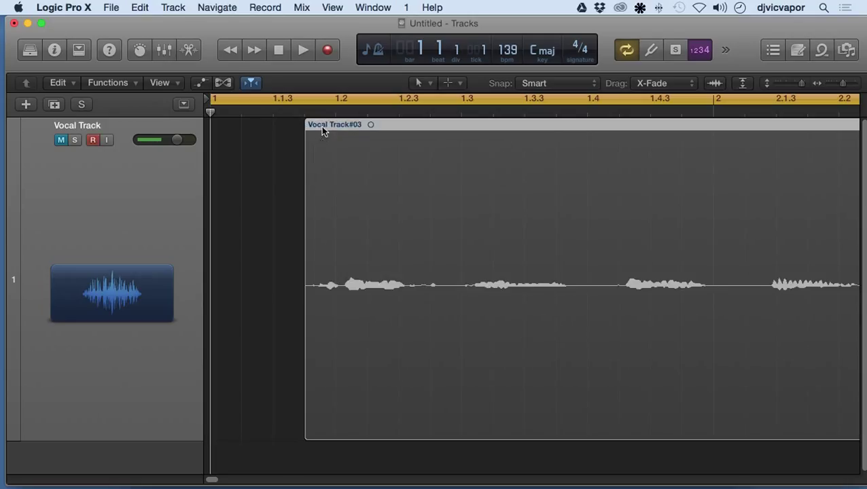
pyautogui.moveTo(340, 124); pyautogui.dragTo(354, 124)
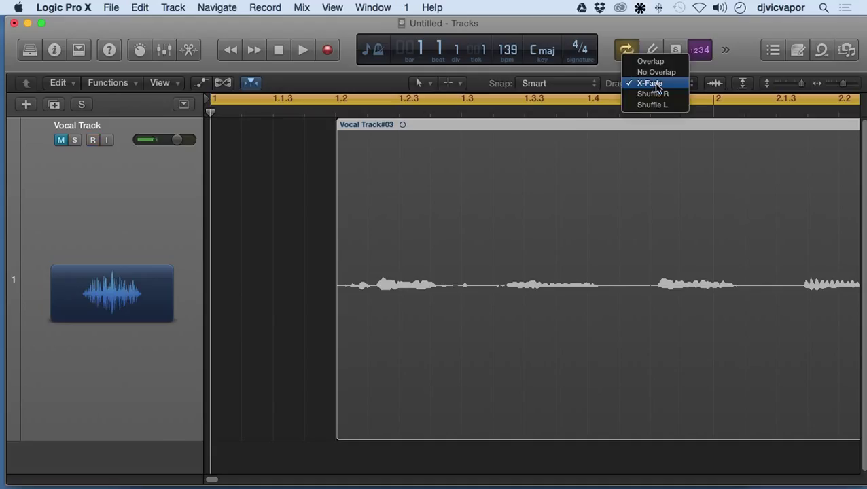
# Check the Snap options and drag the vocal region right to about 1.2.3.
pyautogui.click(556, 83)
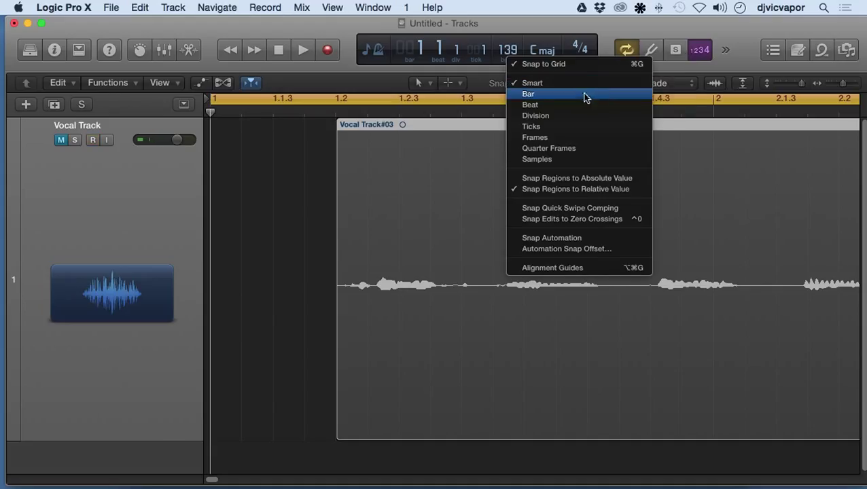
pyautogui.moveTo(575, 178)
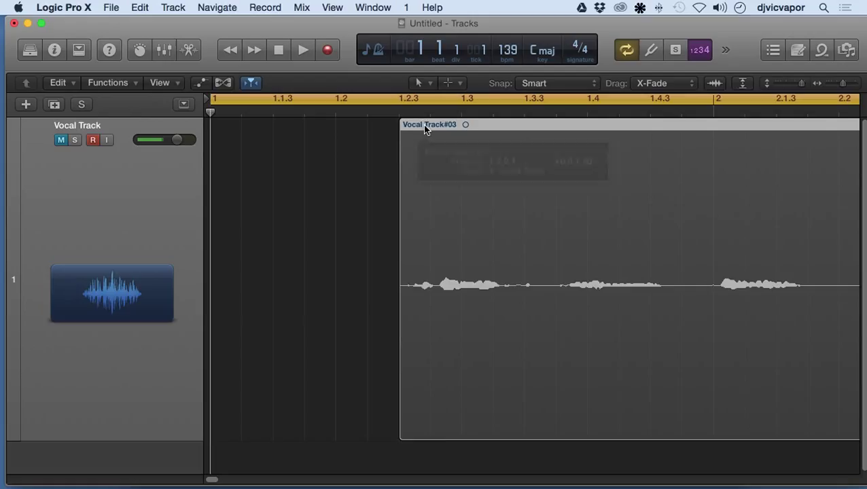
pyautogui.moveTo(425, 130); pyautogui.dragTo(456, 129)
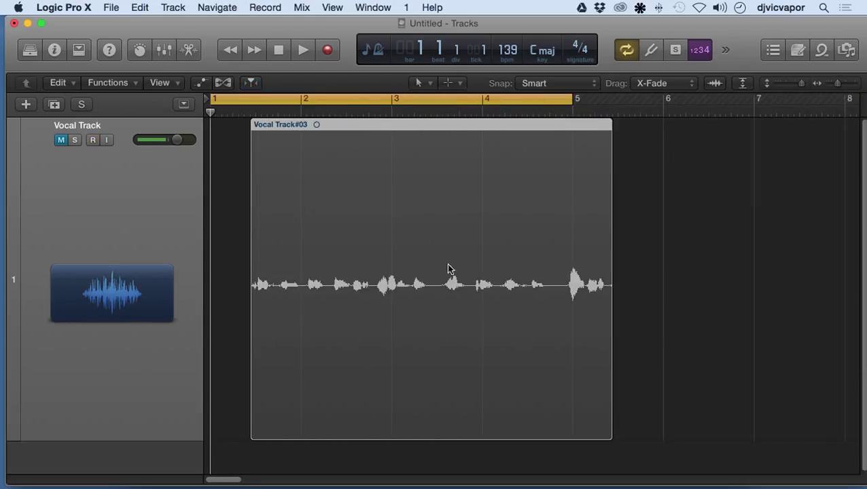
# Split the vocal region just after bar 3 and drag a cut piece later.
pyautogui.click(92, 140)
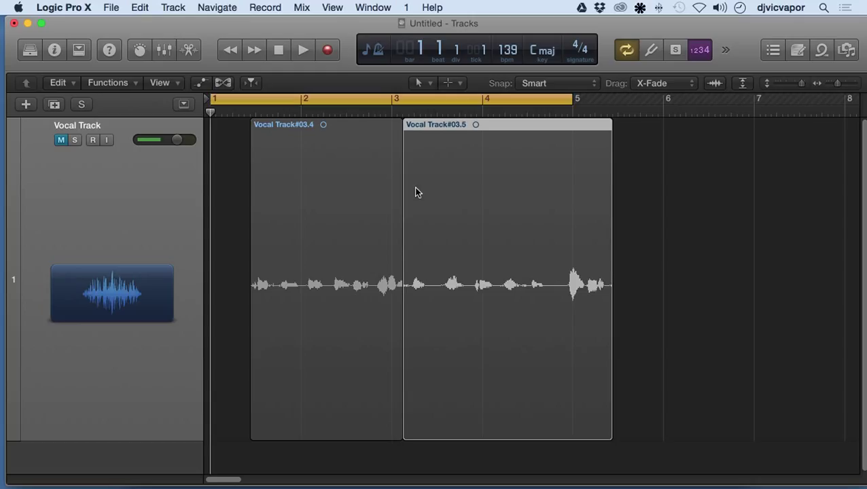
pyautogui.moveTo(403, 184); pyautogui.dragTo(505, 184)
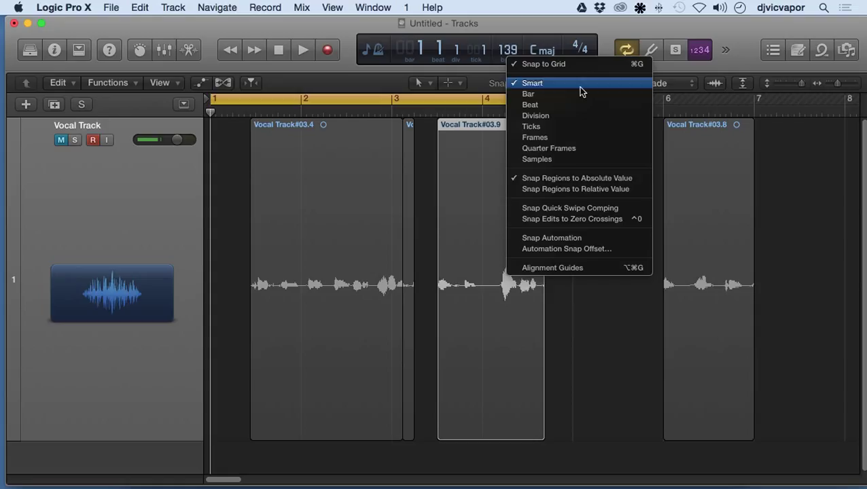
pyautogui.moveTo(576, 178)
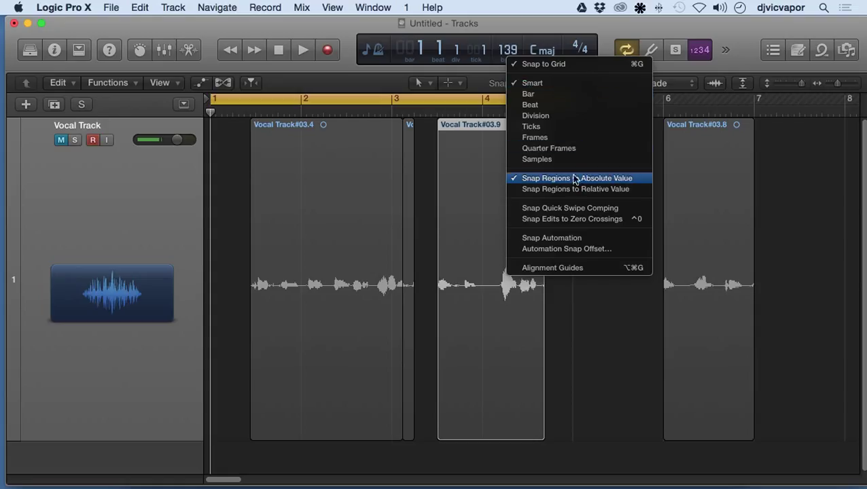
# Set the Snap menu so regions snap to exact grid positions.
pyautogui.click(528, 94)
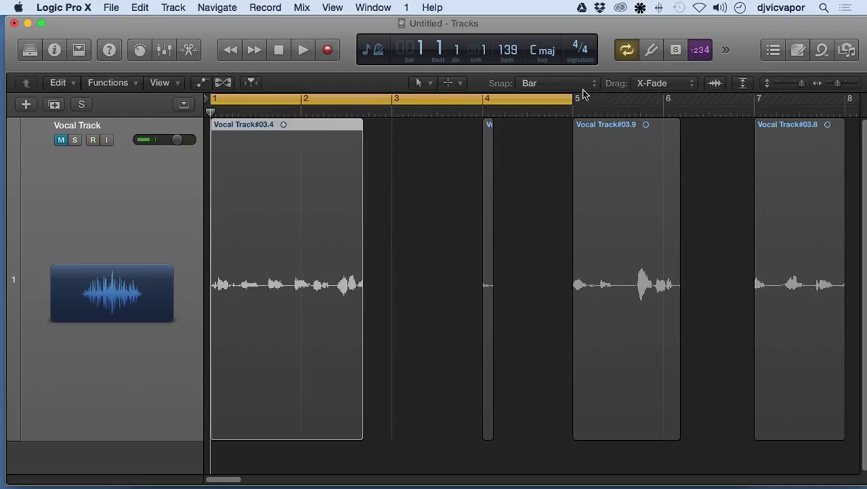
pyautogui.click(558, 83)
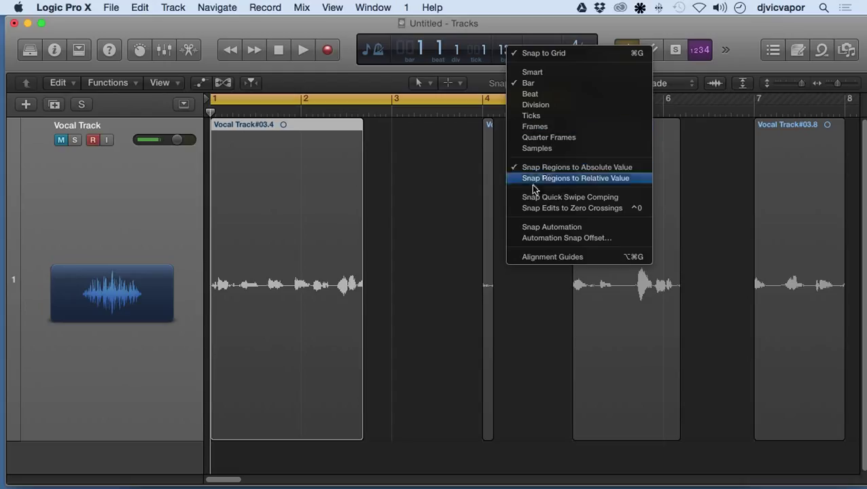
pyautogui.click(576, 178)
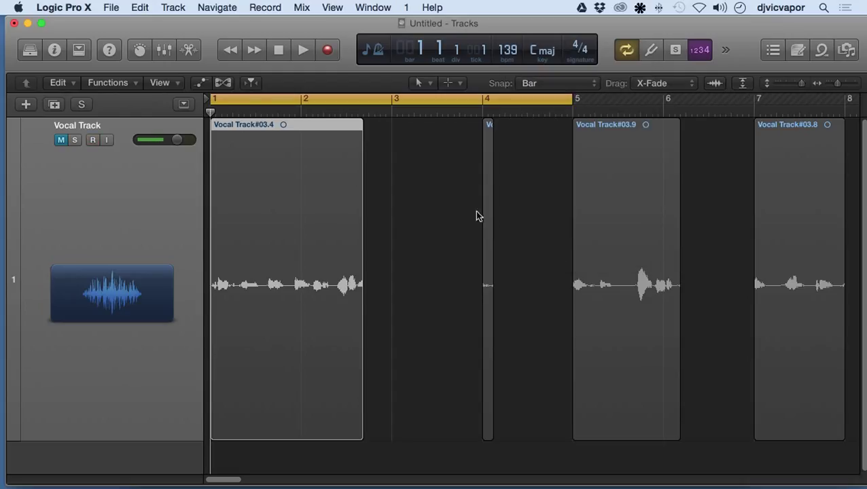
pyautogui.moveTo(476, 221)
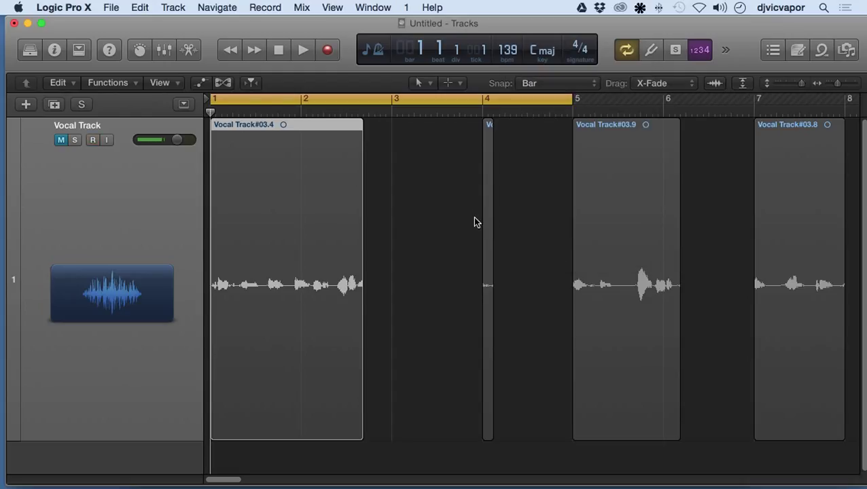
pyautogui.click(93, 140)
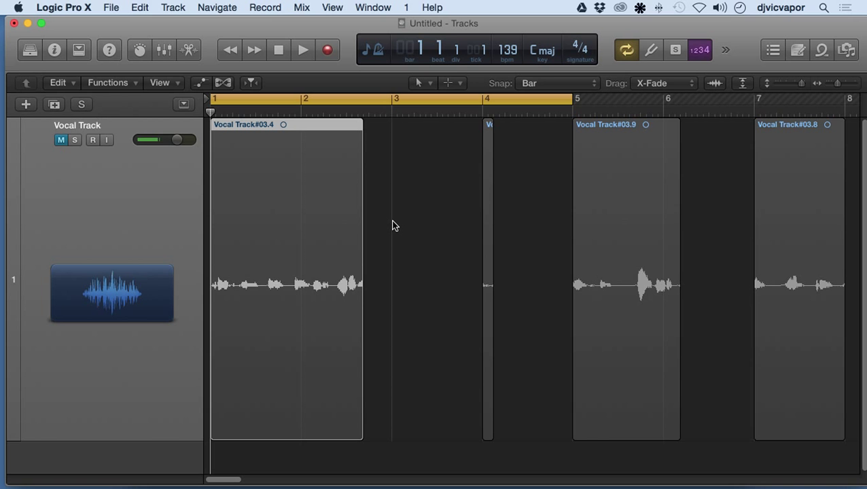
pyautogui.click(93, 140)
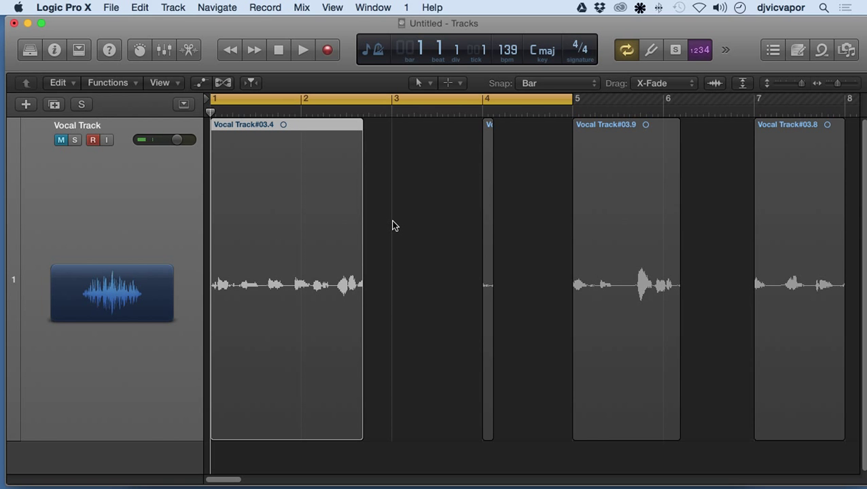